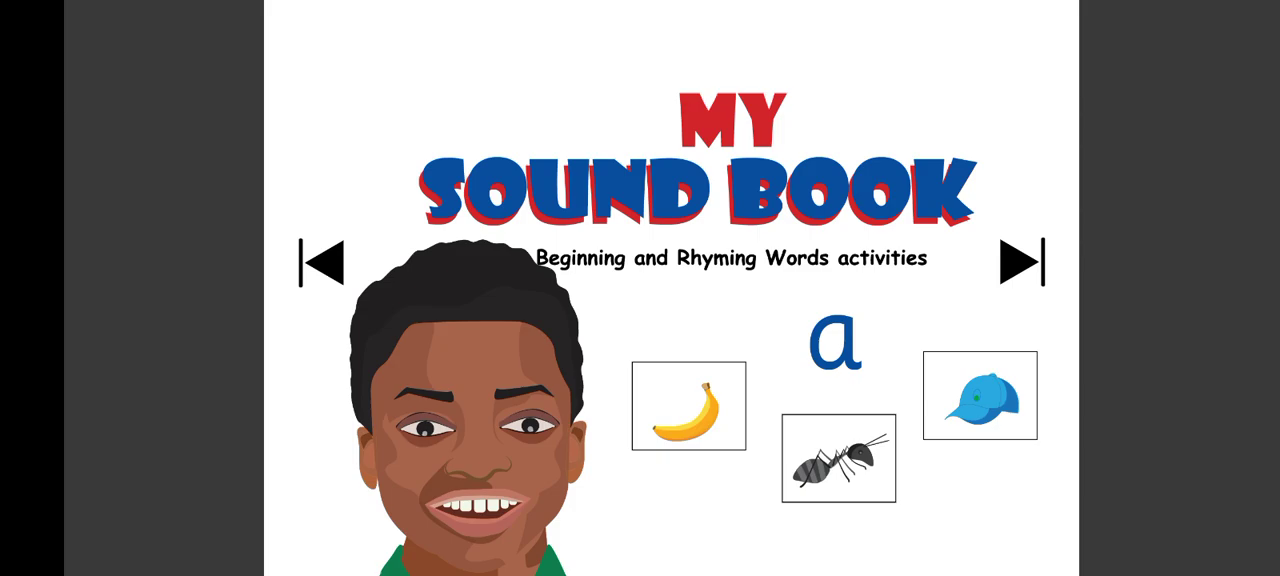
Page forward from the My Sound Book cover through the copyright page to the letter A activity
click(320, 260)
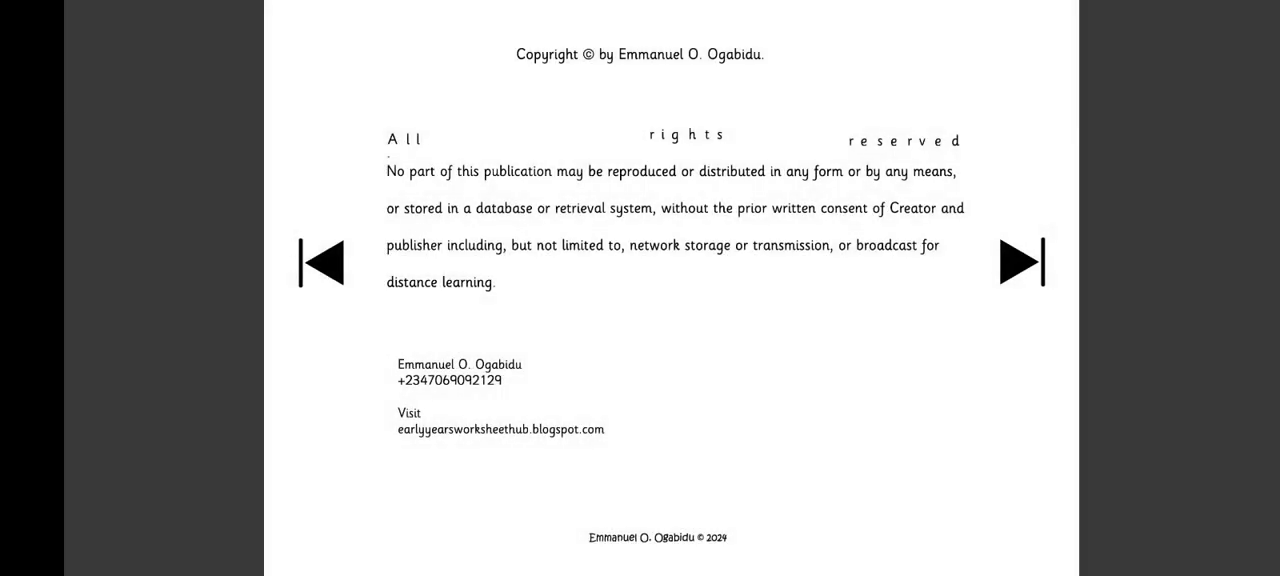
click(1022, 262)
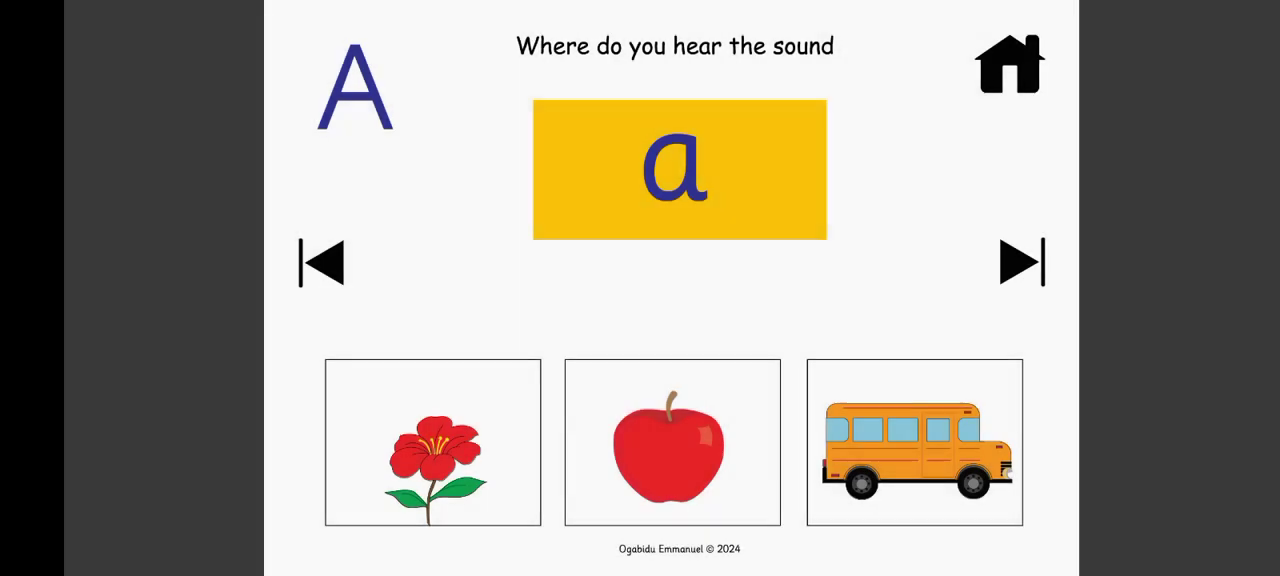
Advance to the letter B page, step back to letter A, then go home to the cover
click(1020, 262)
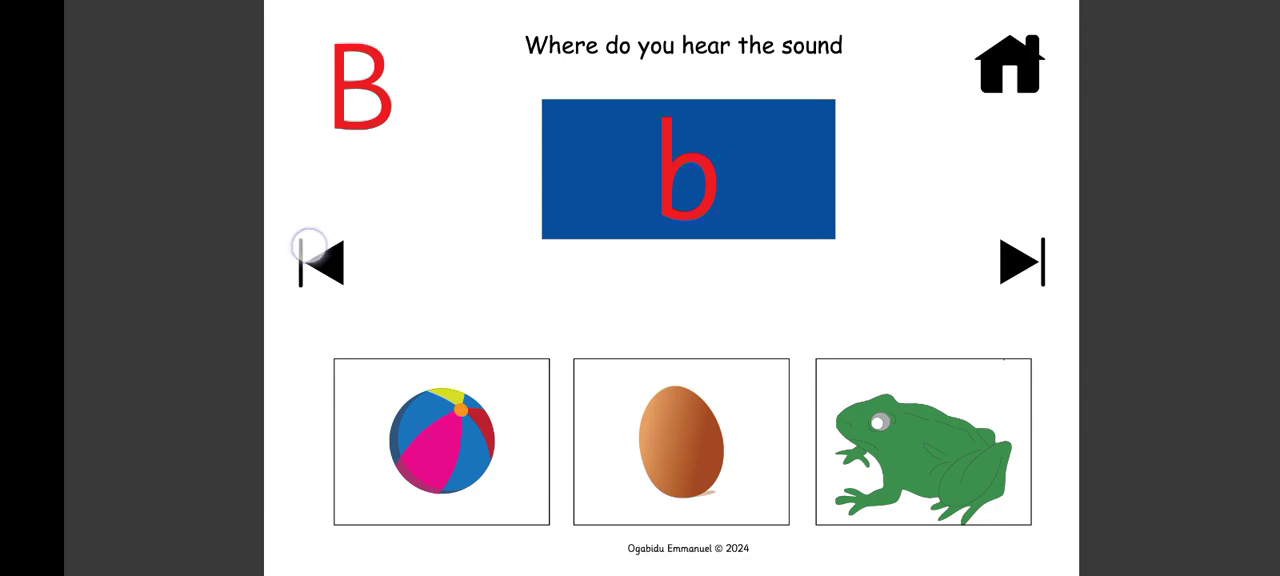
click(320, 262)
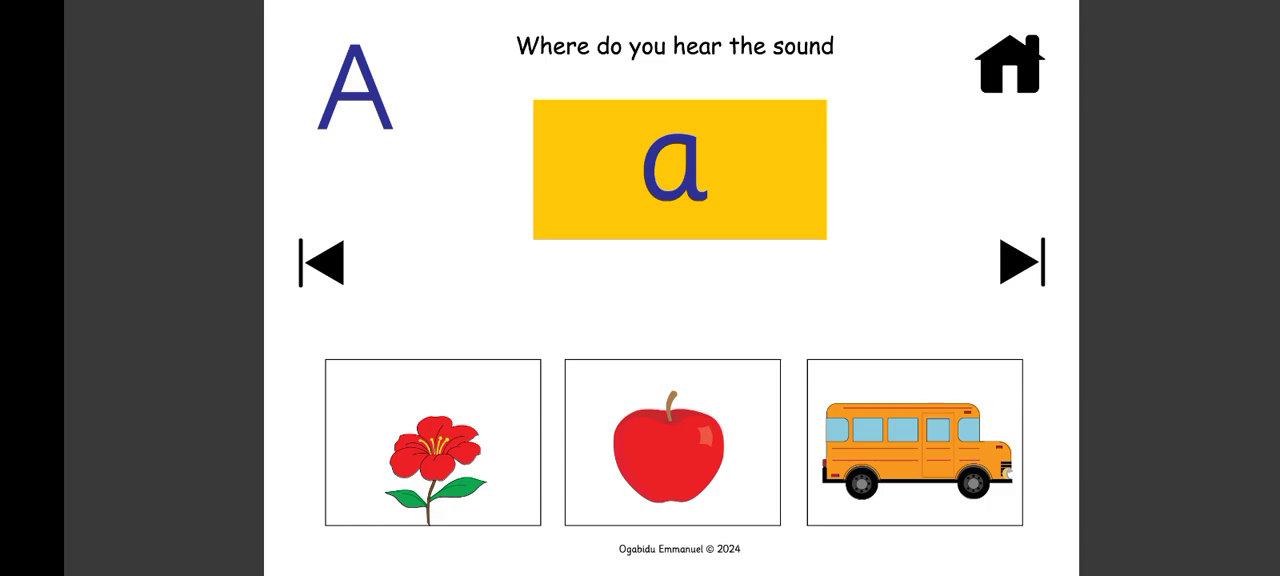
click(320, 262)
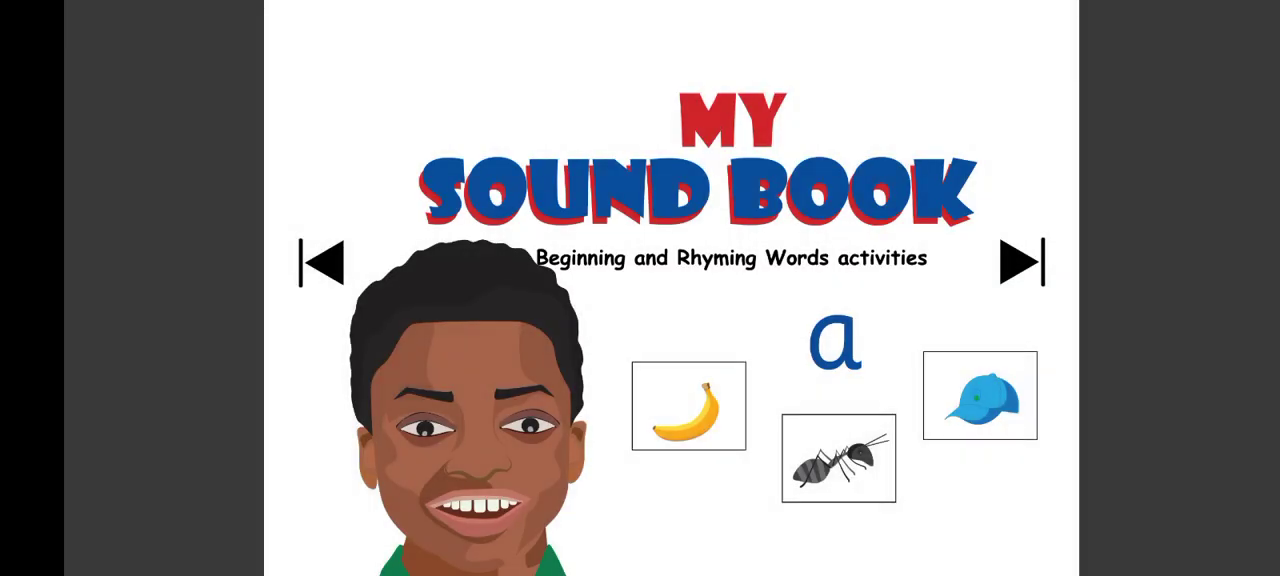
Page forward four times: copyright, letter A, letter B, and the letter C activity (nose, elephant, cap)
click(320, 260)
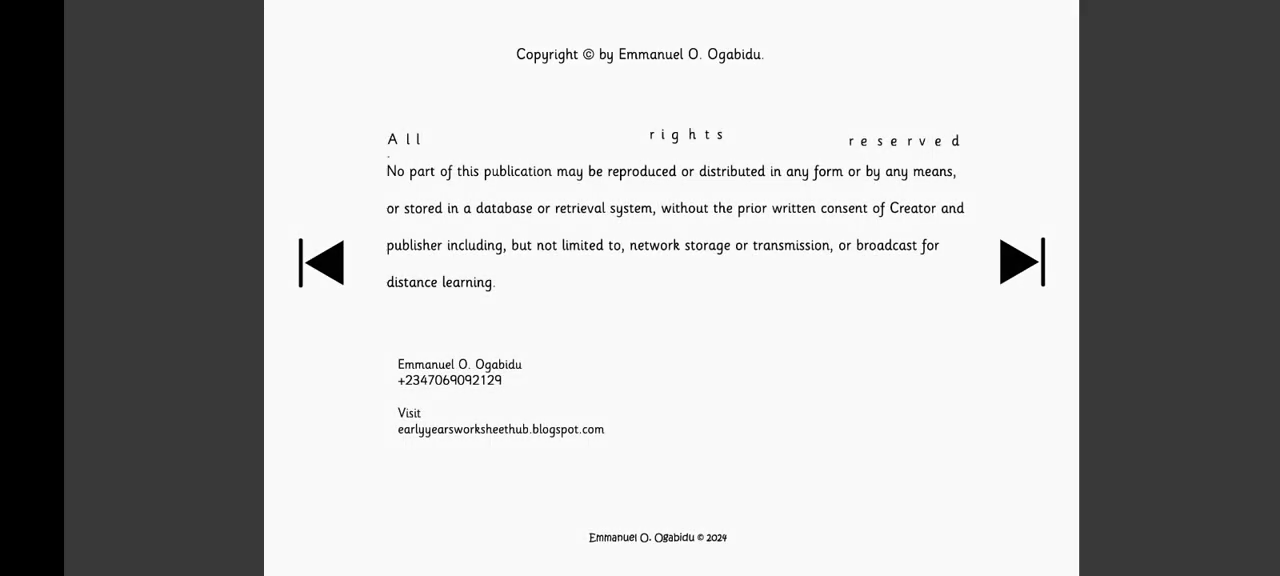
click(1022, 260)
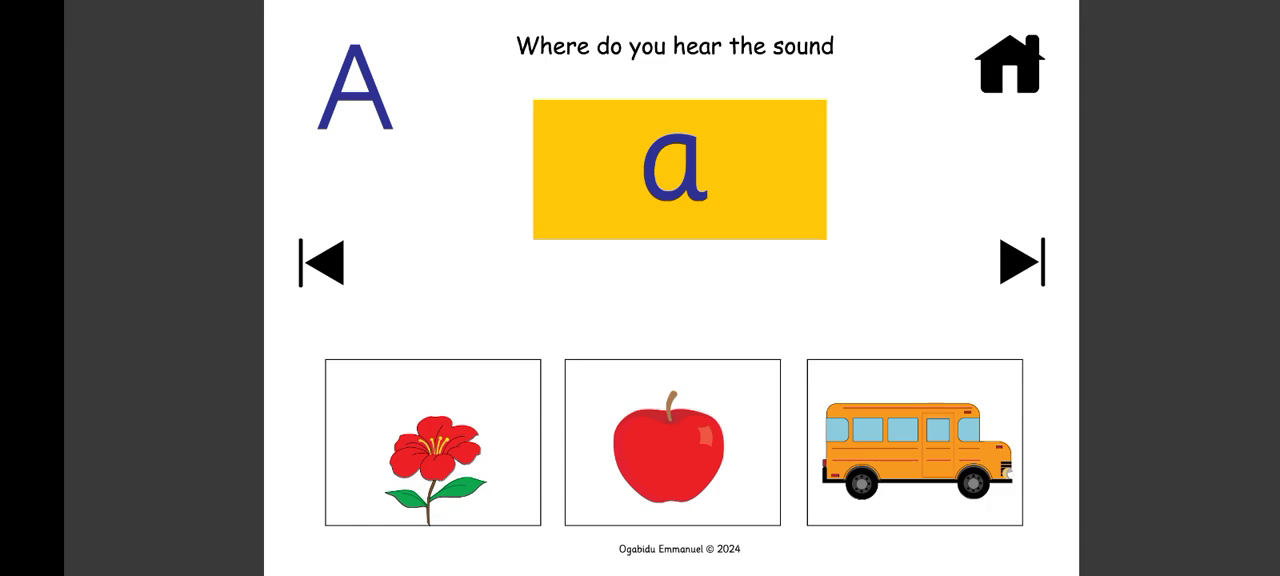
click(1020, 262)
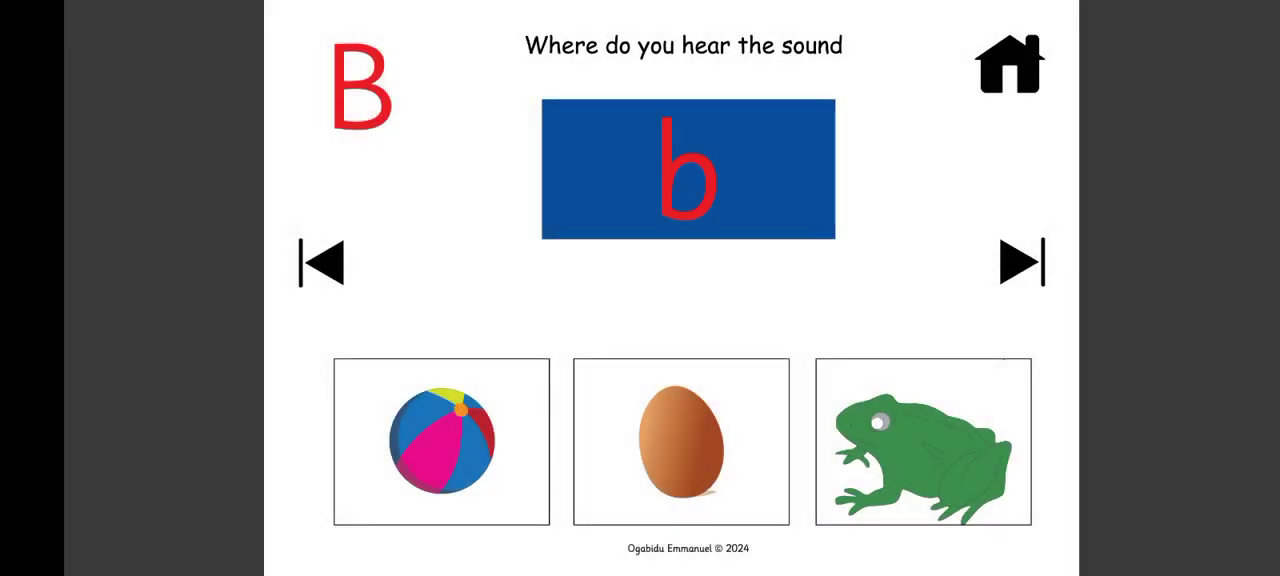
click(1022, 264)
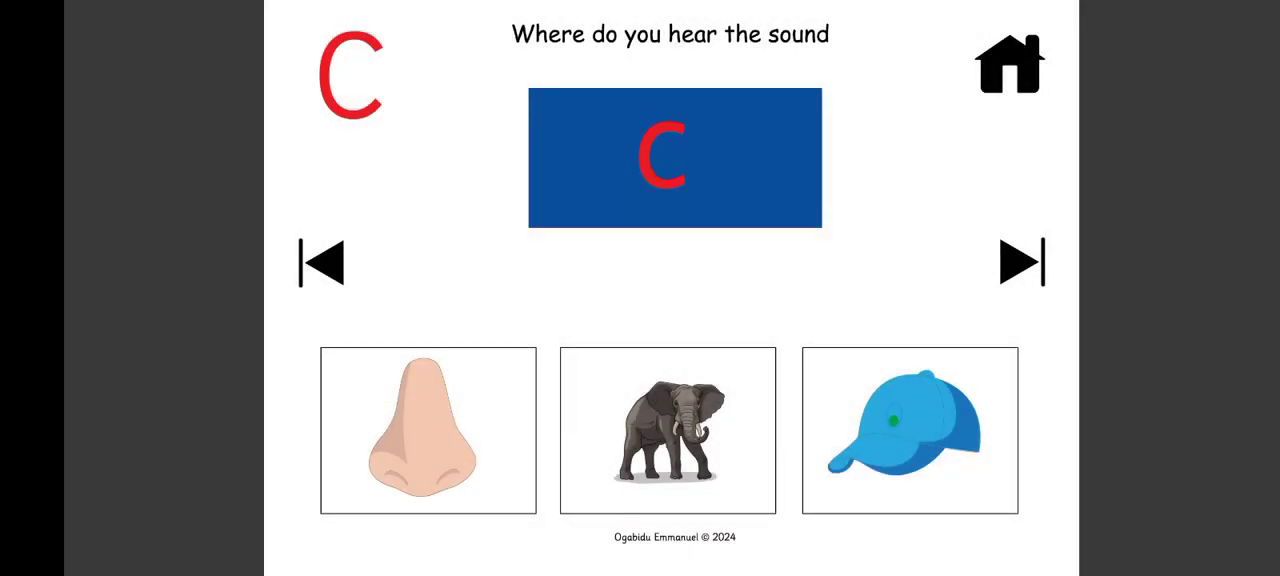